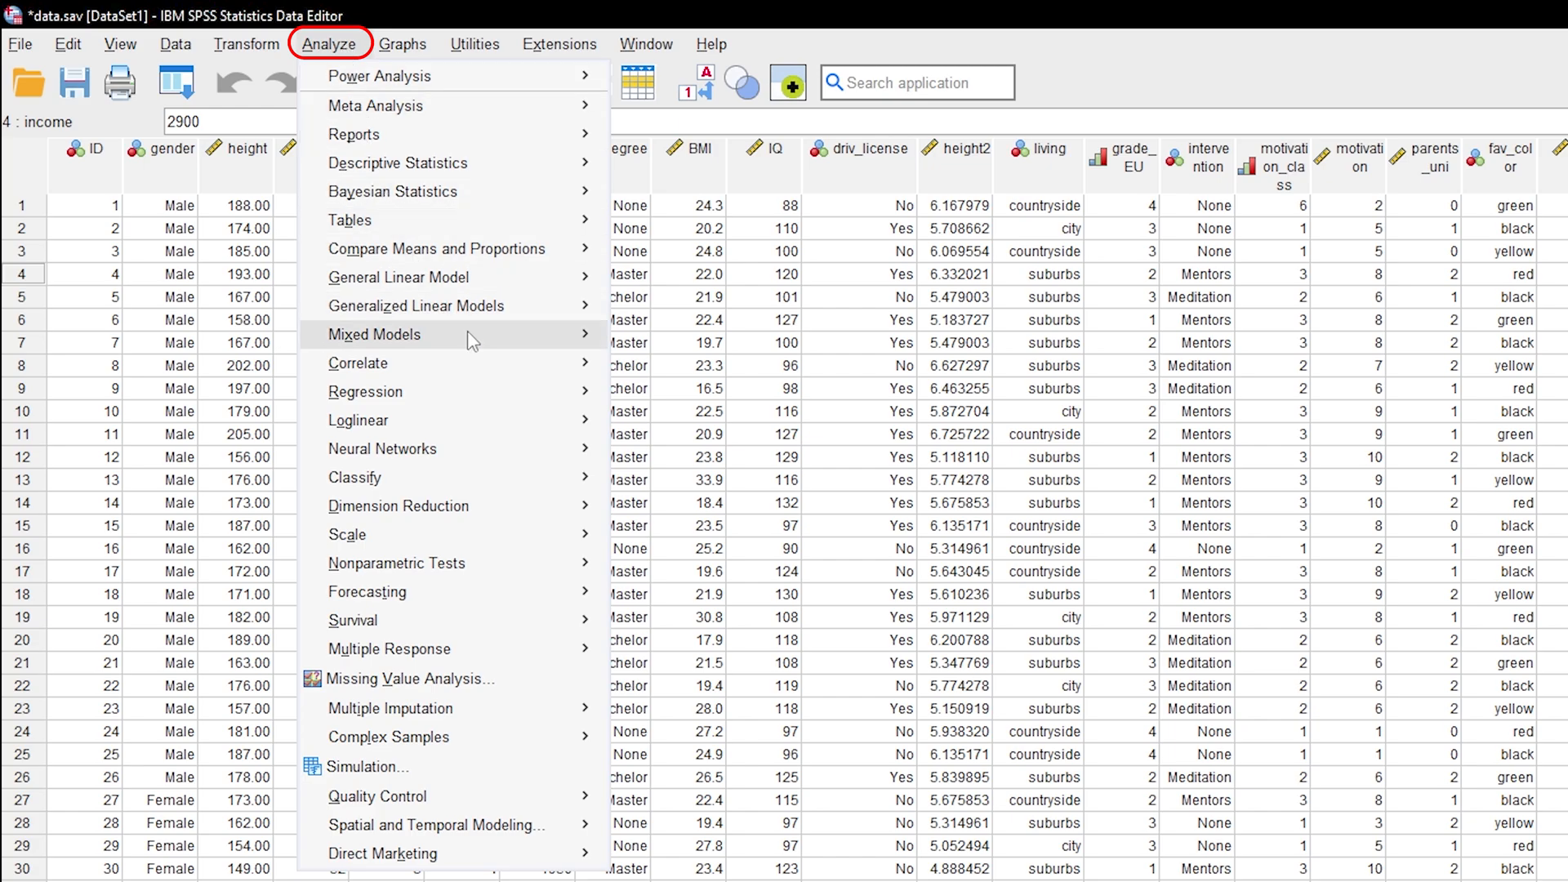
# Set up Linear regression of income on IQ with standardized residuals saved.
pyautogui.click(585, 262)
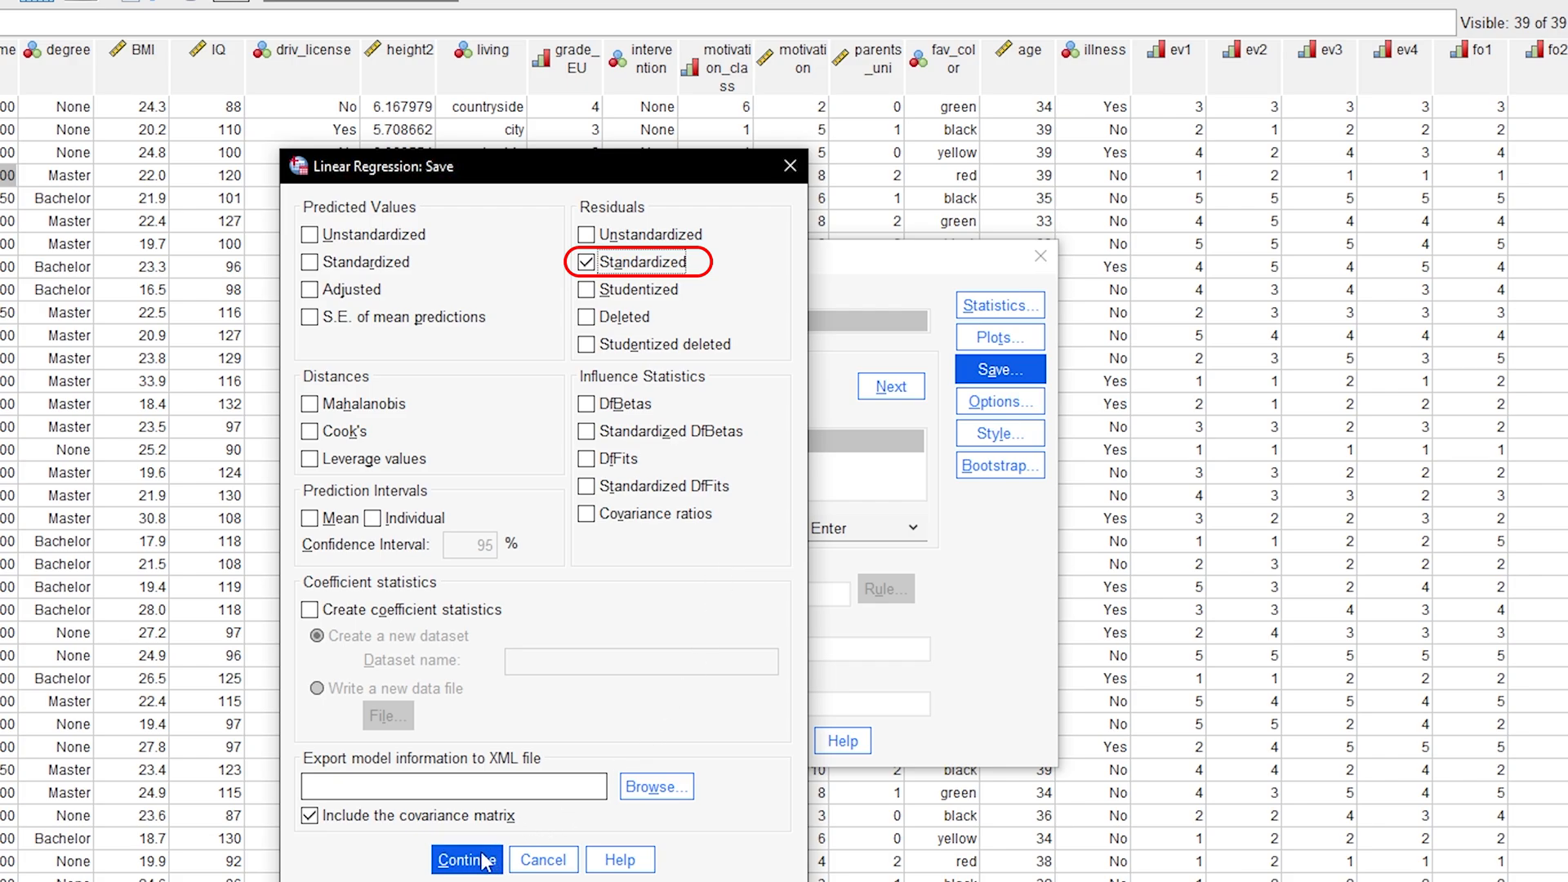
pyautogui.click(460, 857)
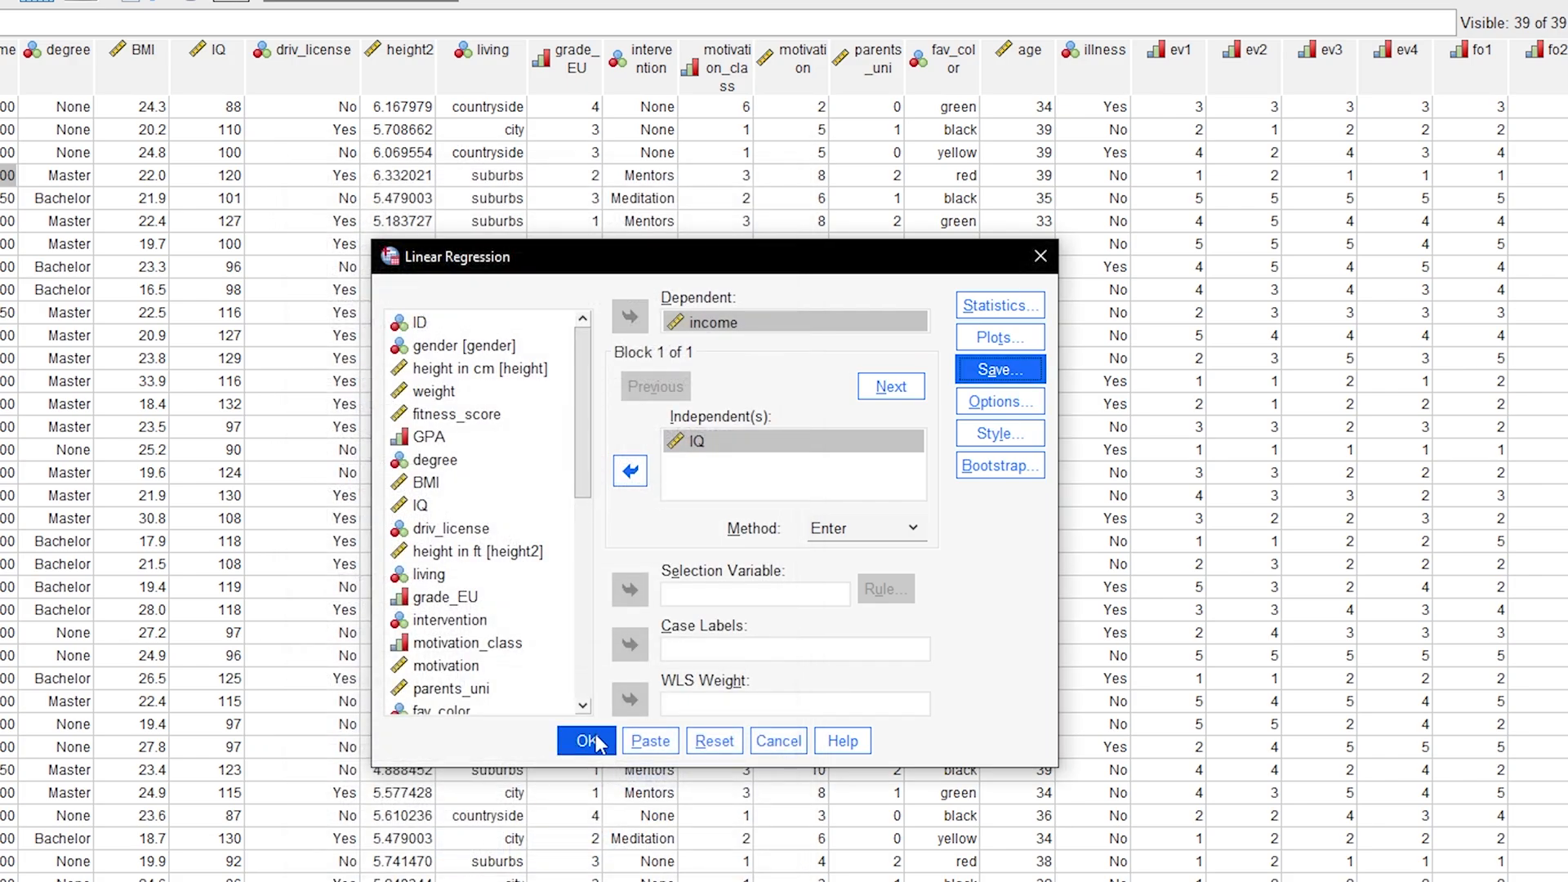